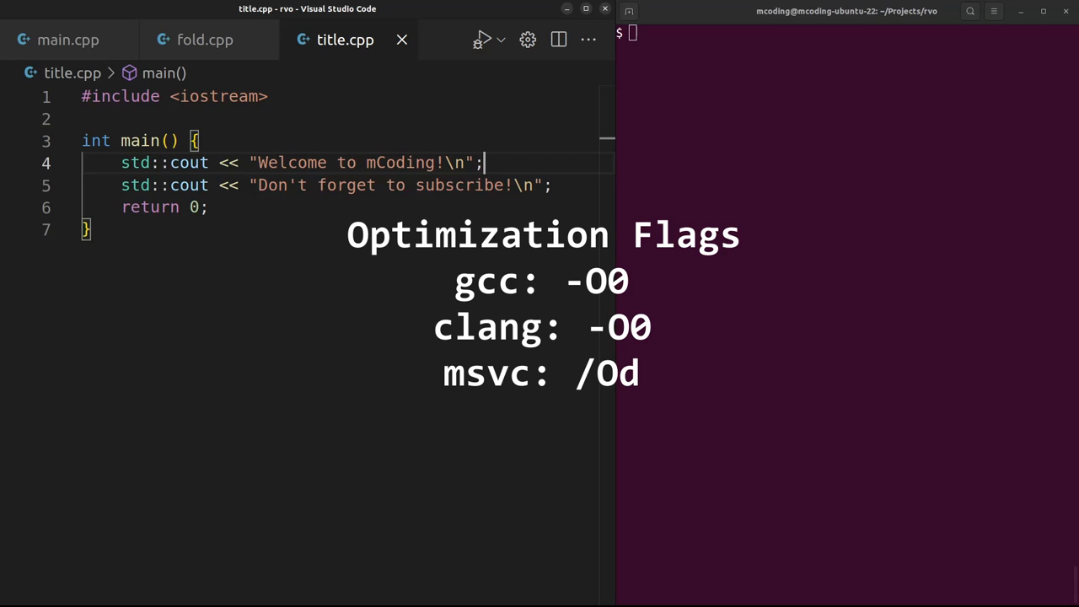
Rerun the g++ build of main.cpp with -fno-elide-constructors added, printing four copies
click(204, 40)
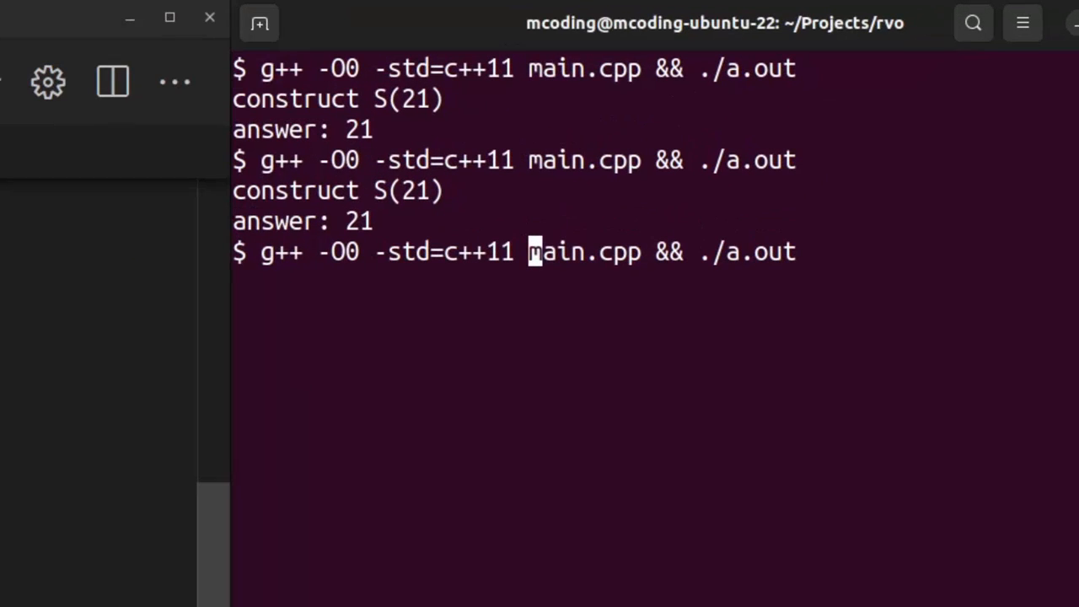
text(-fno)
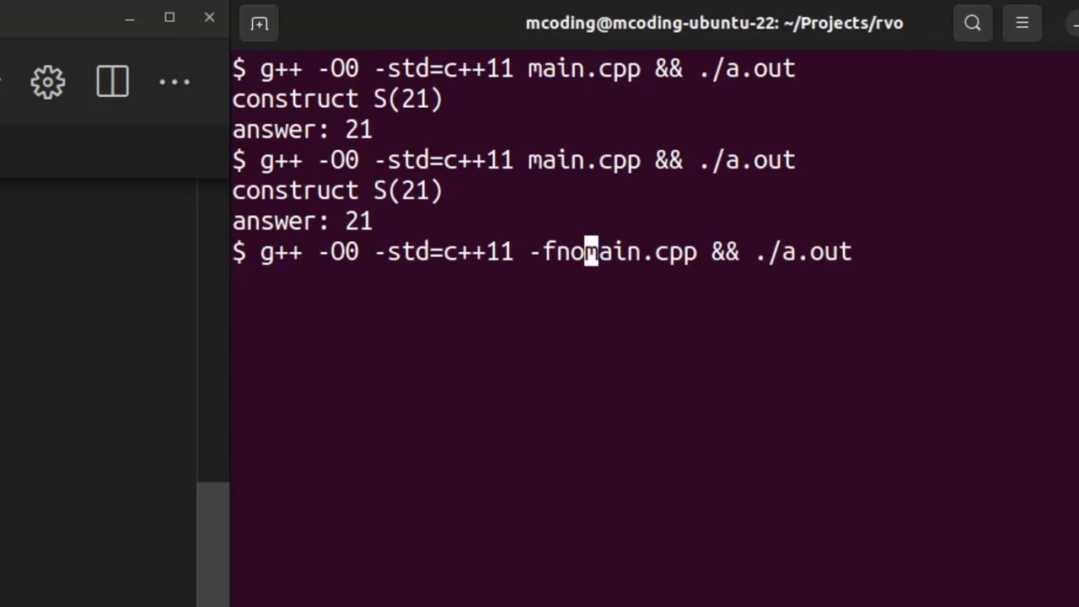
text(-elide-constructors)
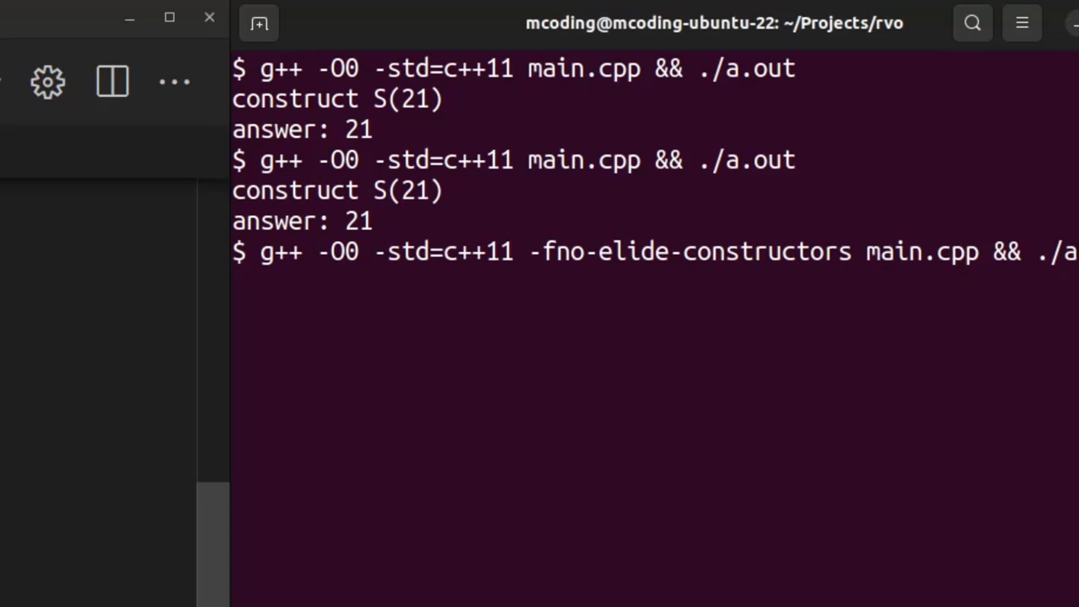
key(Return)
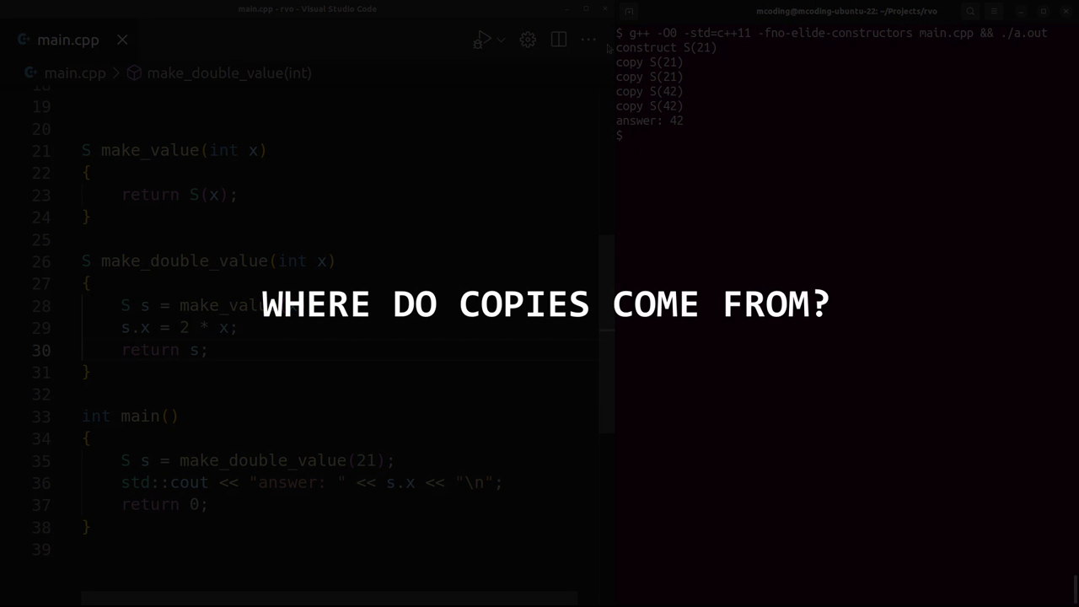
double_click(261, 460)
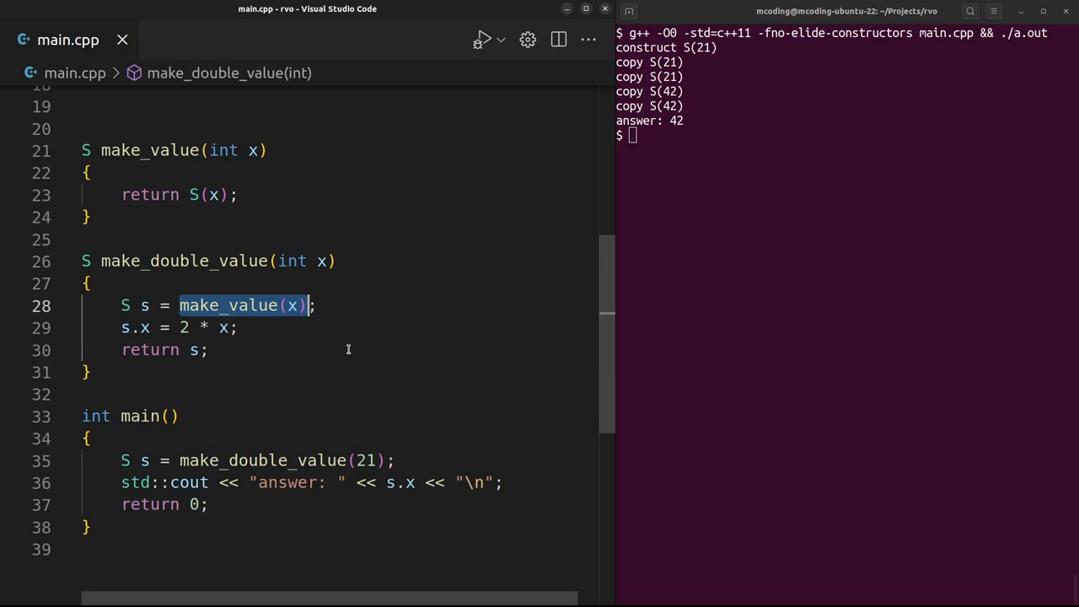
click(209, 195)
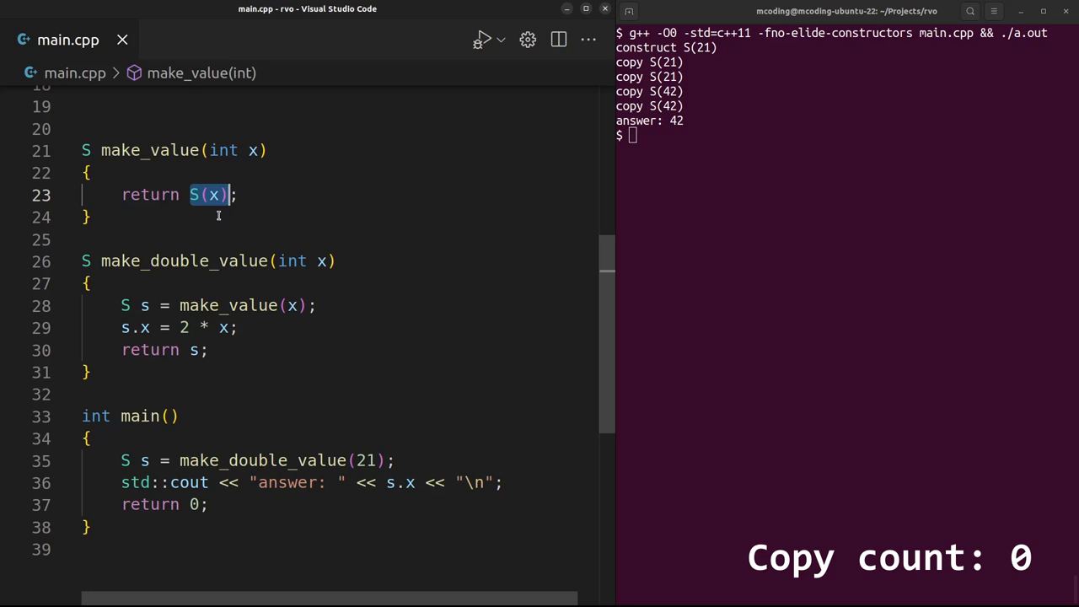
mouse_move(225, 225)
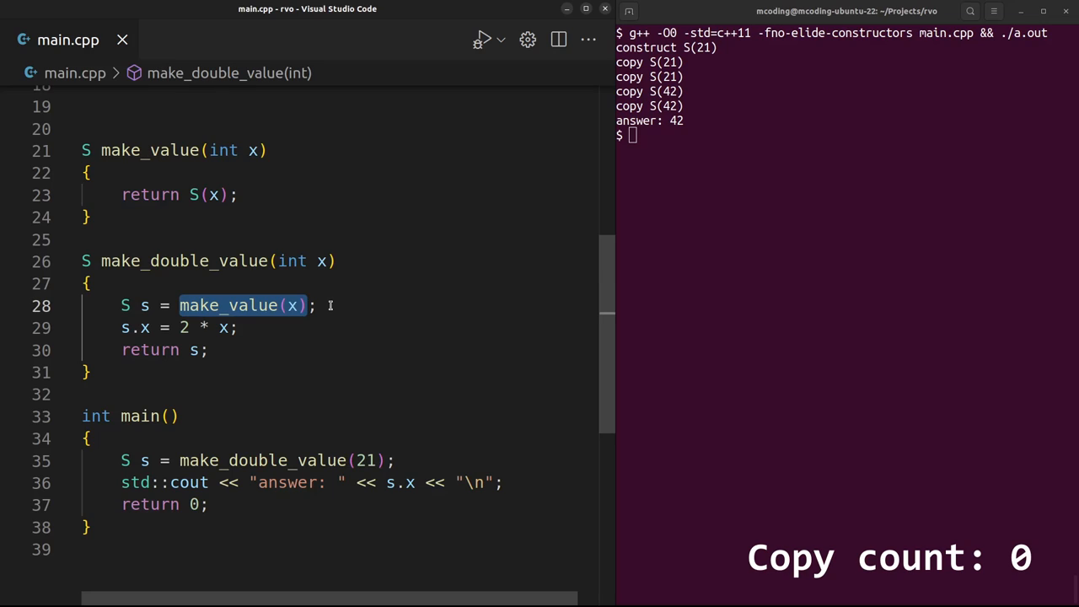
mouse_move(285, 275)
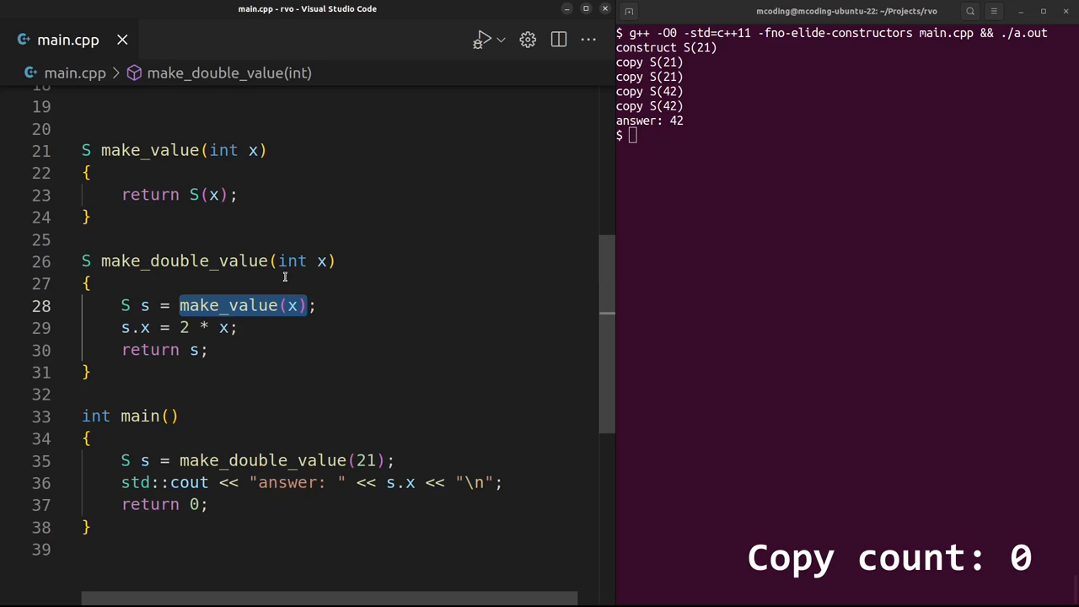
mouse_move(352, 308)
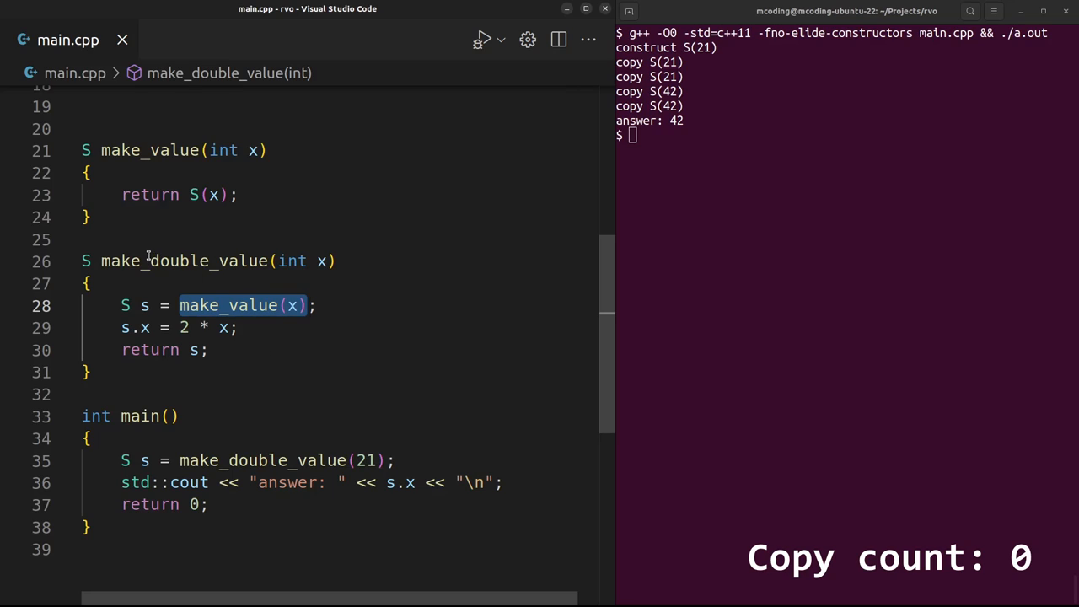
mouse_move(231, 276)
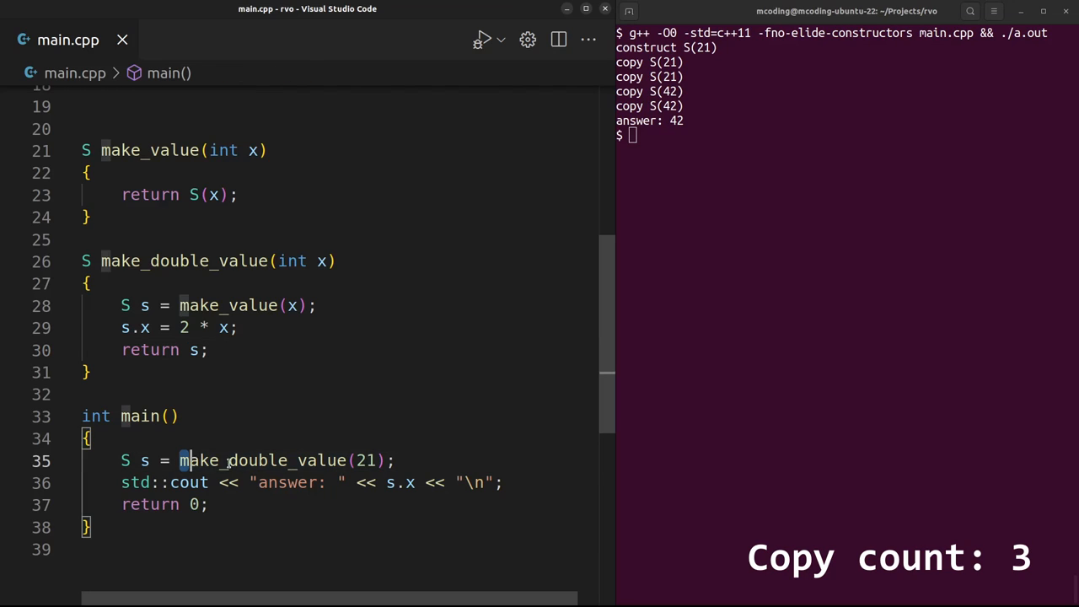
double_click(278, 460)
text(g++ -O0 -std=c++11 main.cpp && ./a.out)
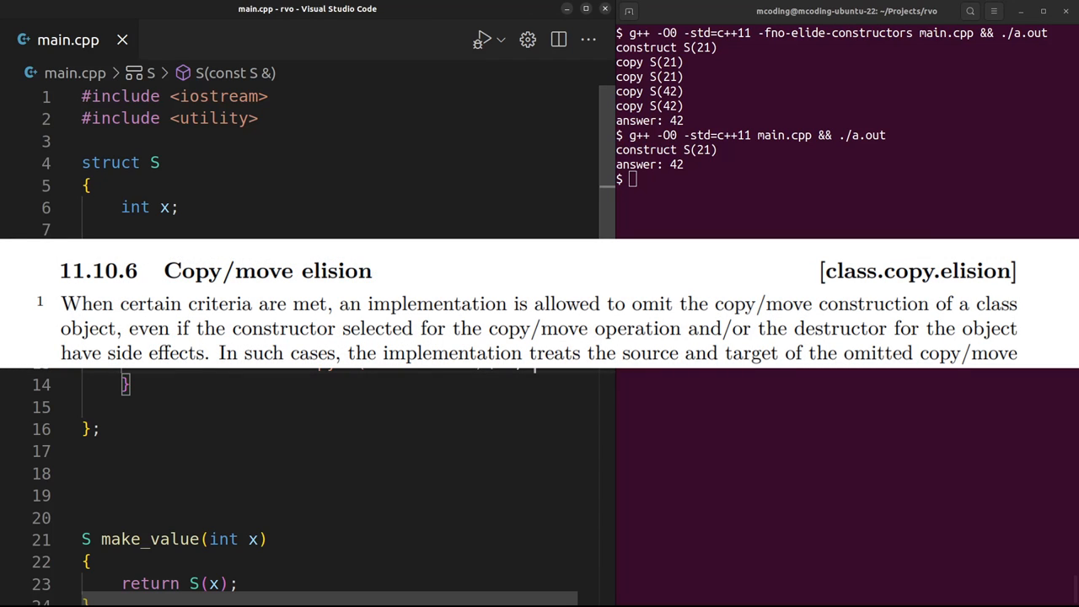
Drag across the editor line of the copy constructor that prints copy S(x)
drag(340, 328, 927, 328)
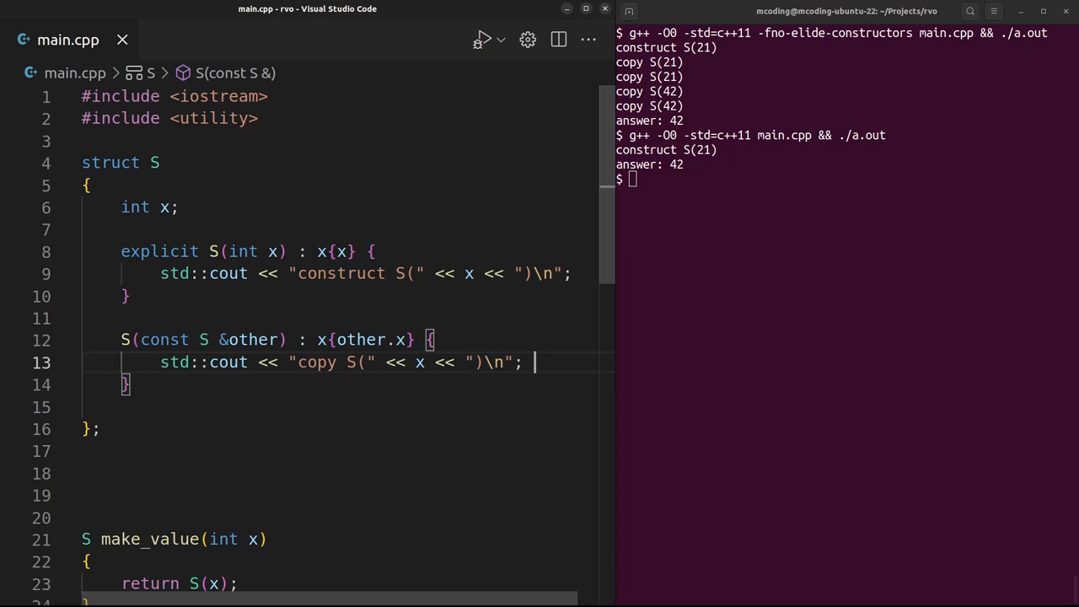
scroll(down, 3)
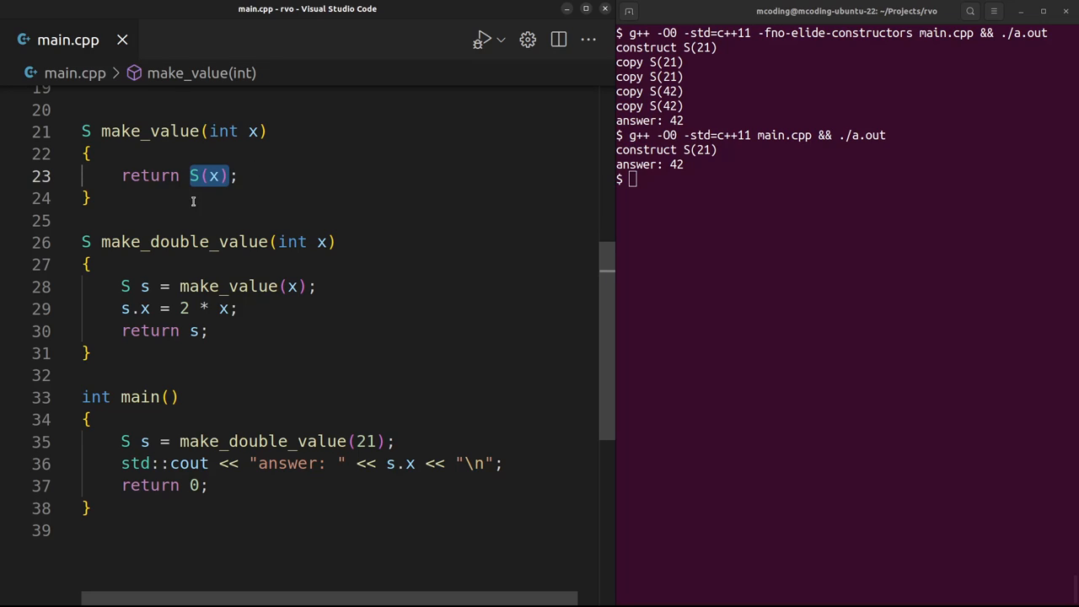
mouse_move(245, 176)
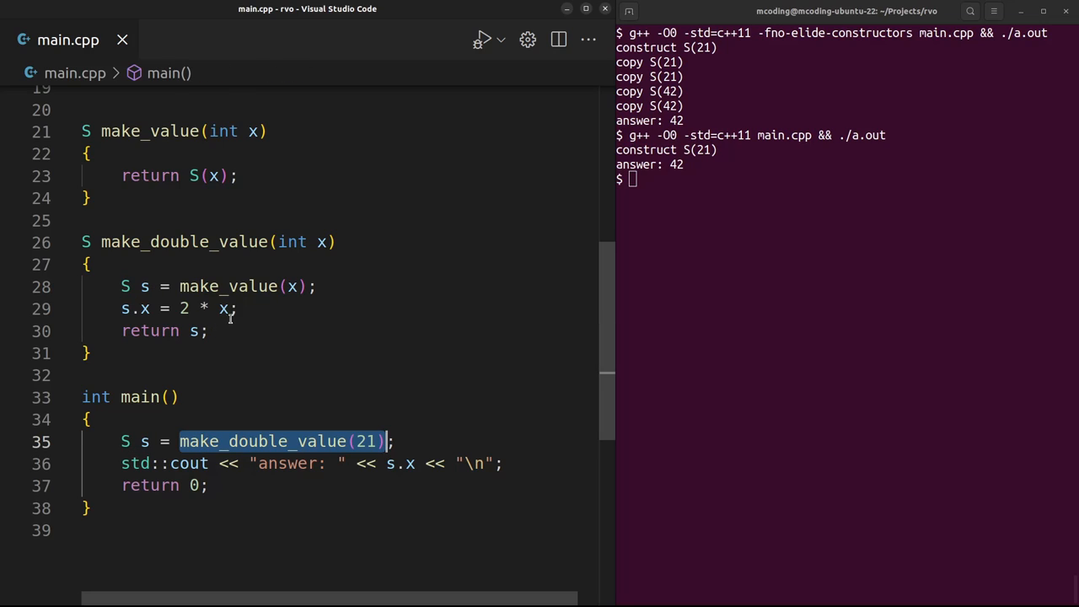
mouse_move(251, 423)
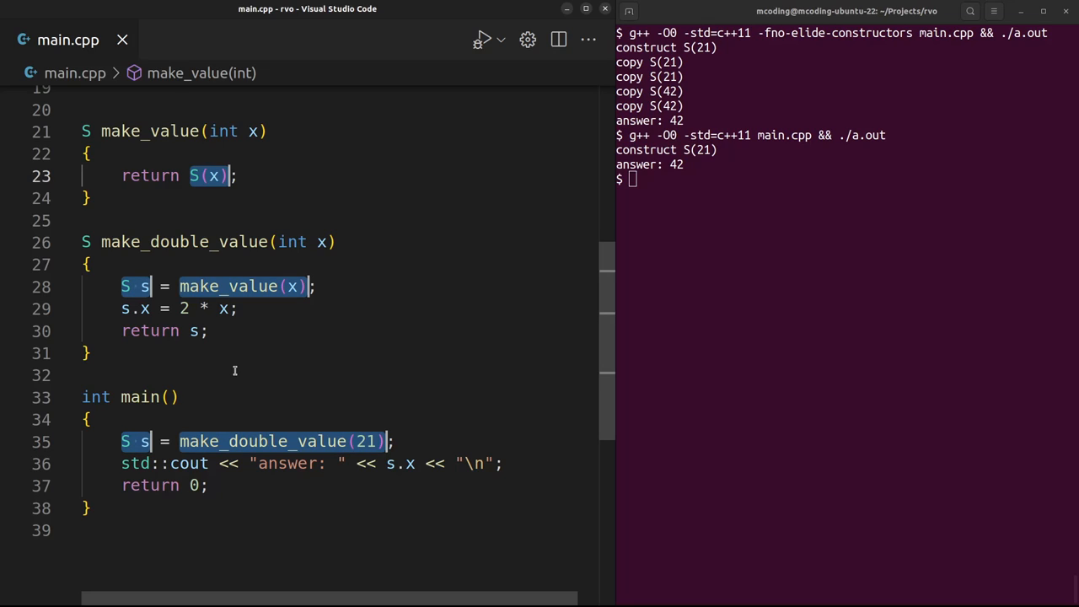
mouse_move(260, 340)
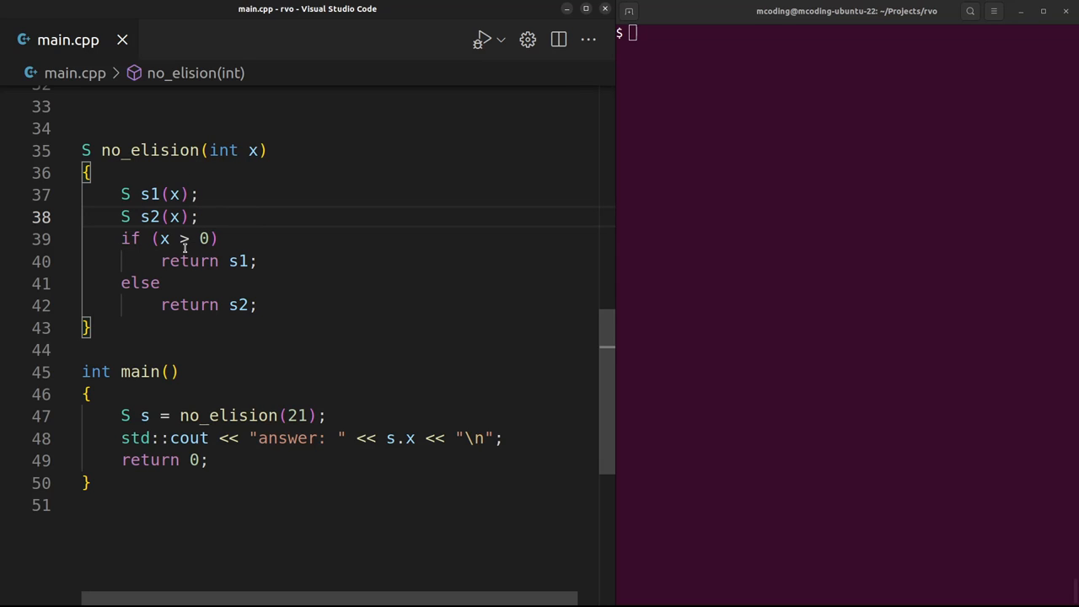
mouse_move(239, 261)
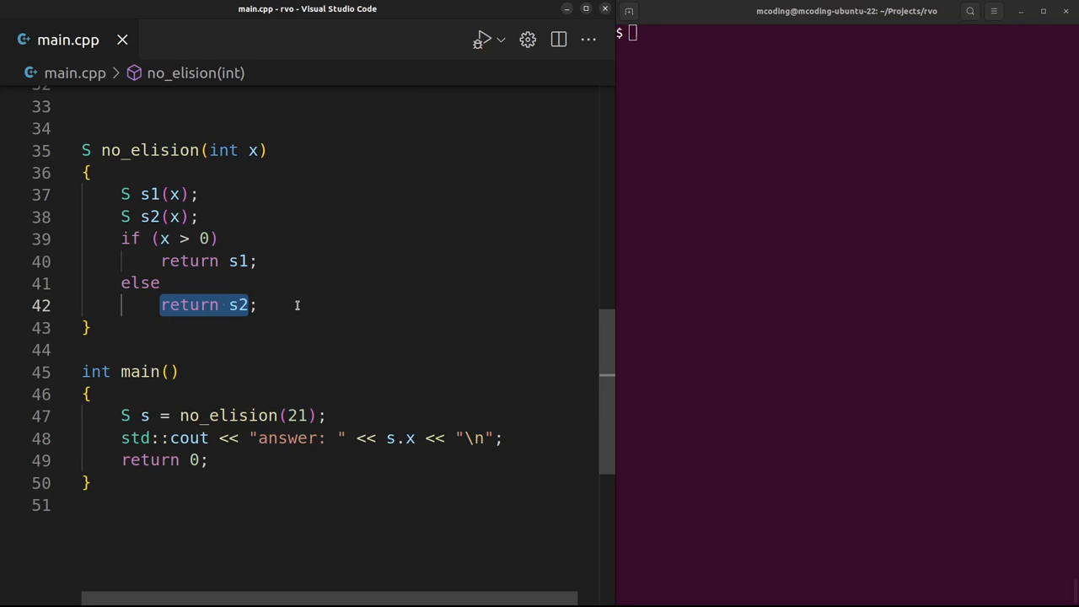
mouse_move(297, 303)
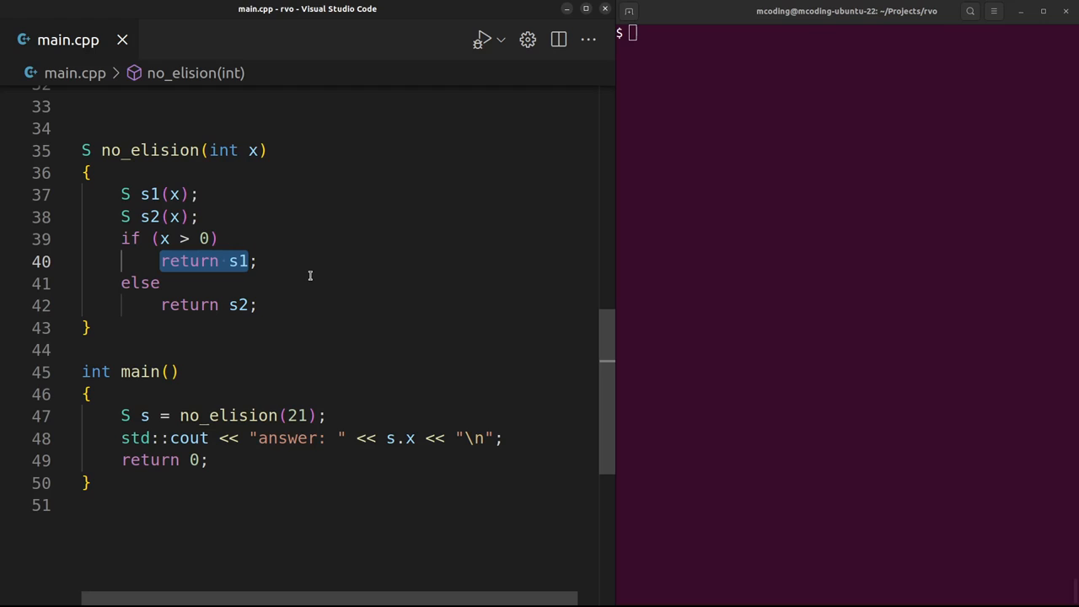
mouse_move(321, 274)
text(g++ -O0 -std=c++11 main.cpp && ./a.out)
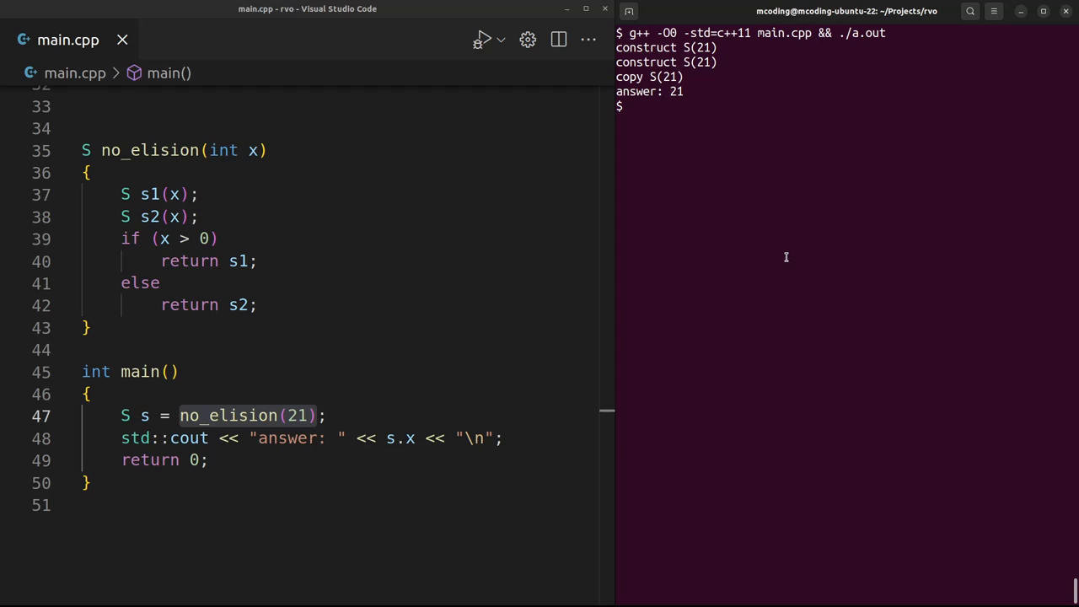
mouse_move(787, 253)
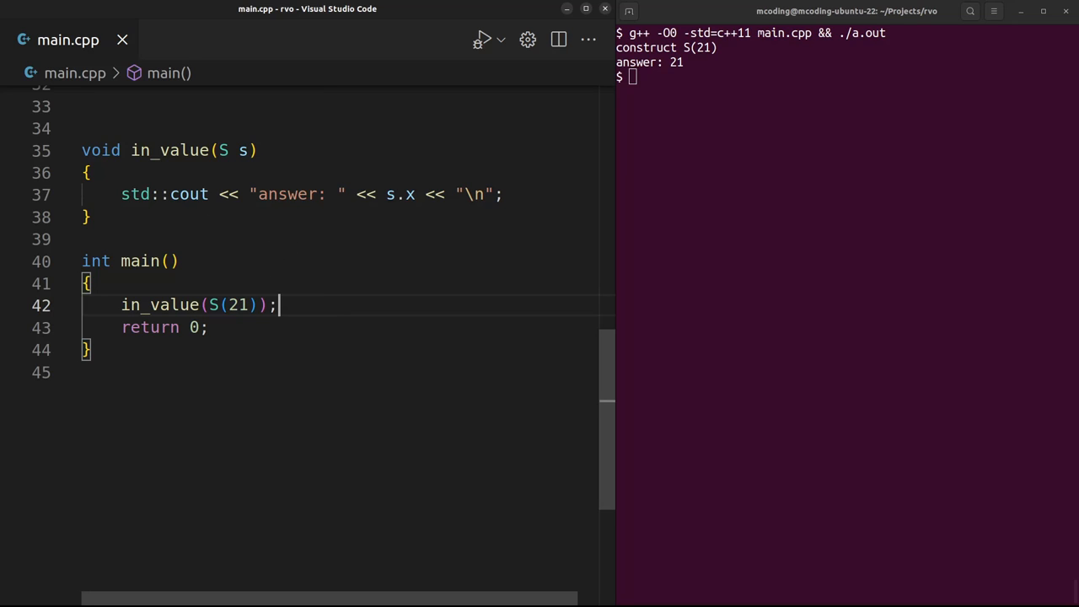
Double-click a word in main.cpp to select it for editing
double_click(234, 304)
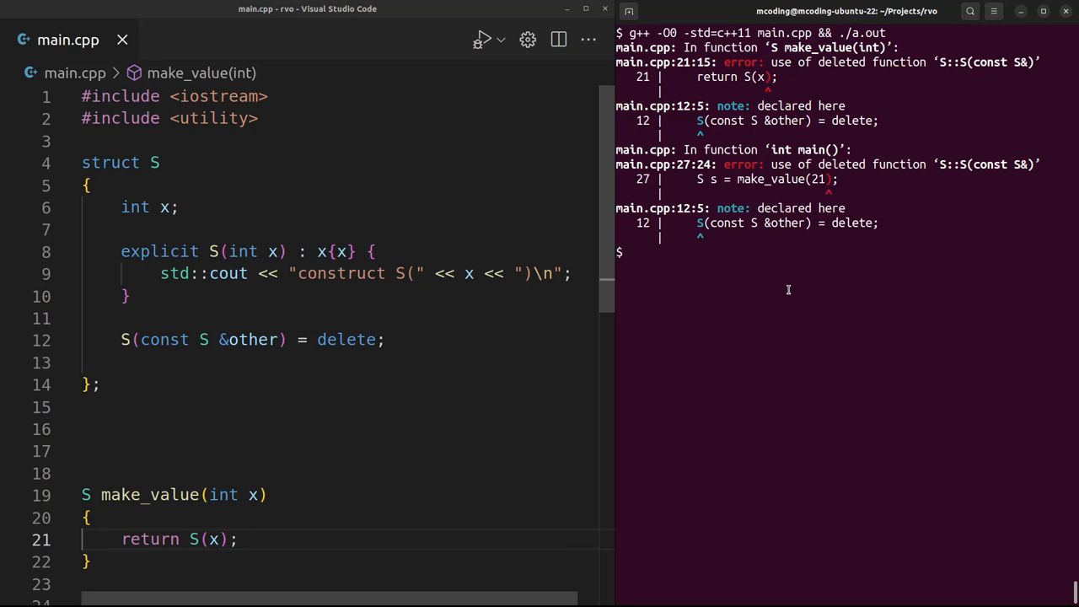
Compile and run main.cpp with 'g++ -O0 -std=c++17 main.cpp && ./a.out'
text(g++ -O0 -std=c++17 main.cpp && ./a.out)
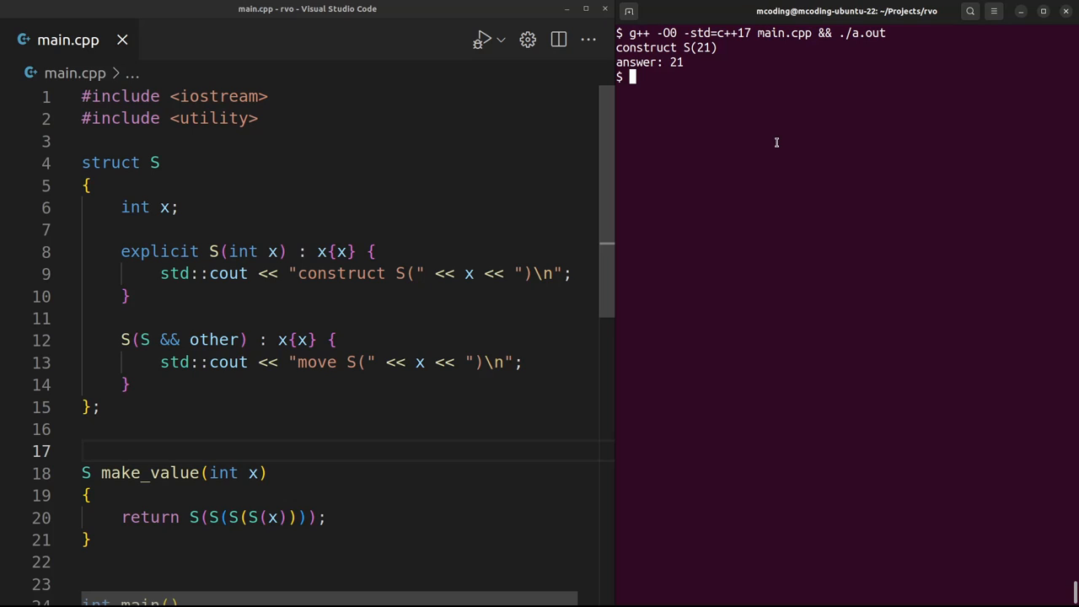
mouse_move(730, 288)
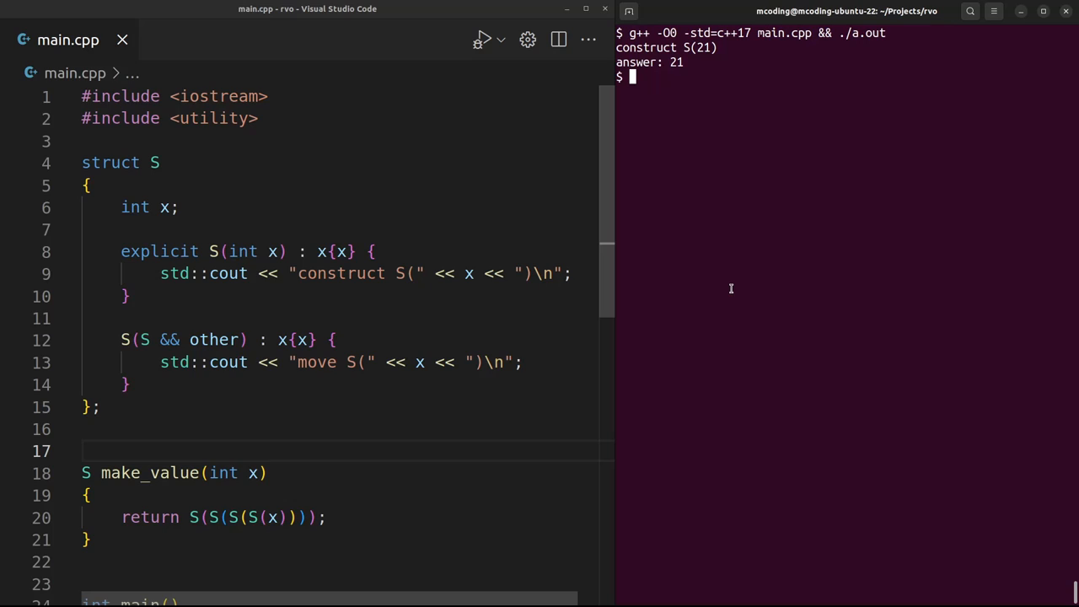